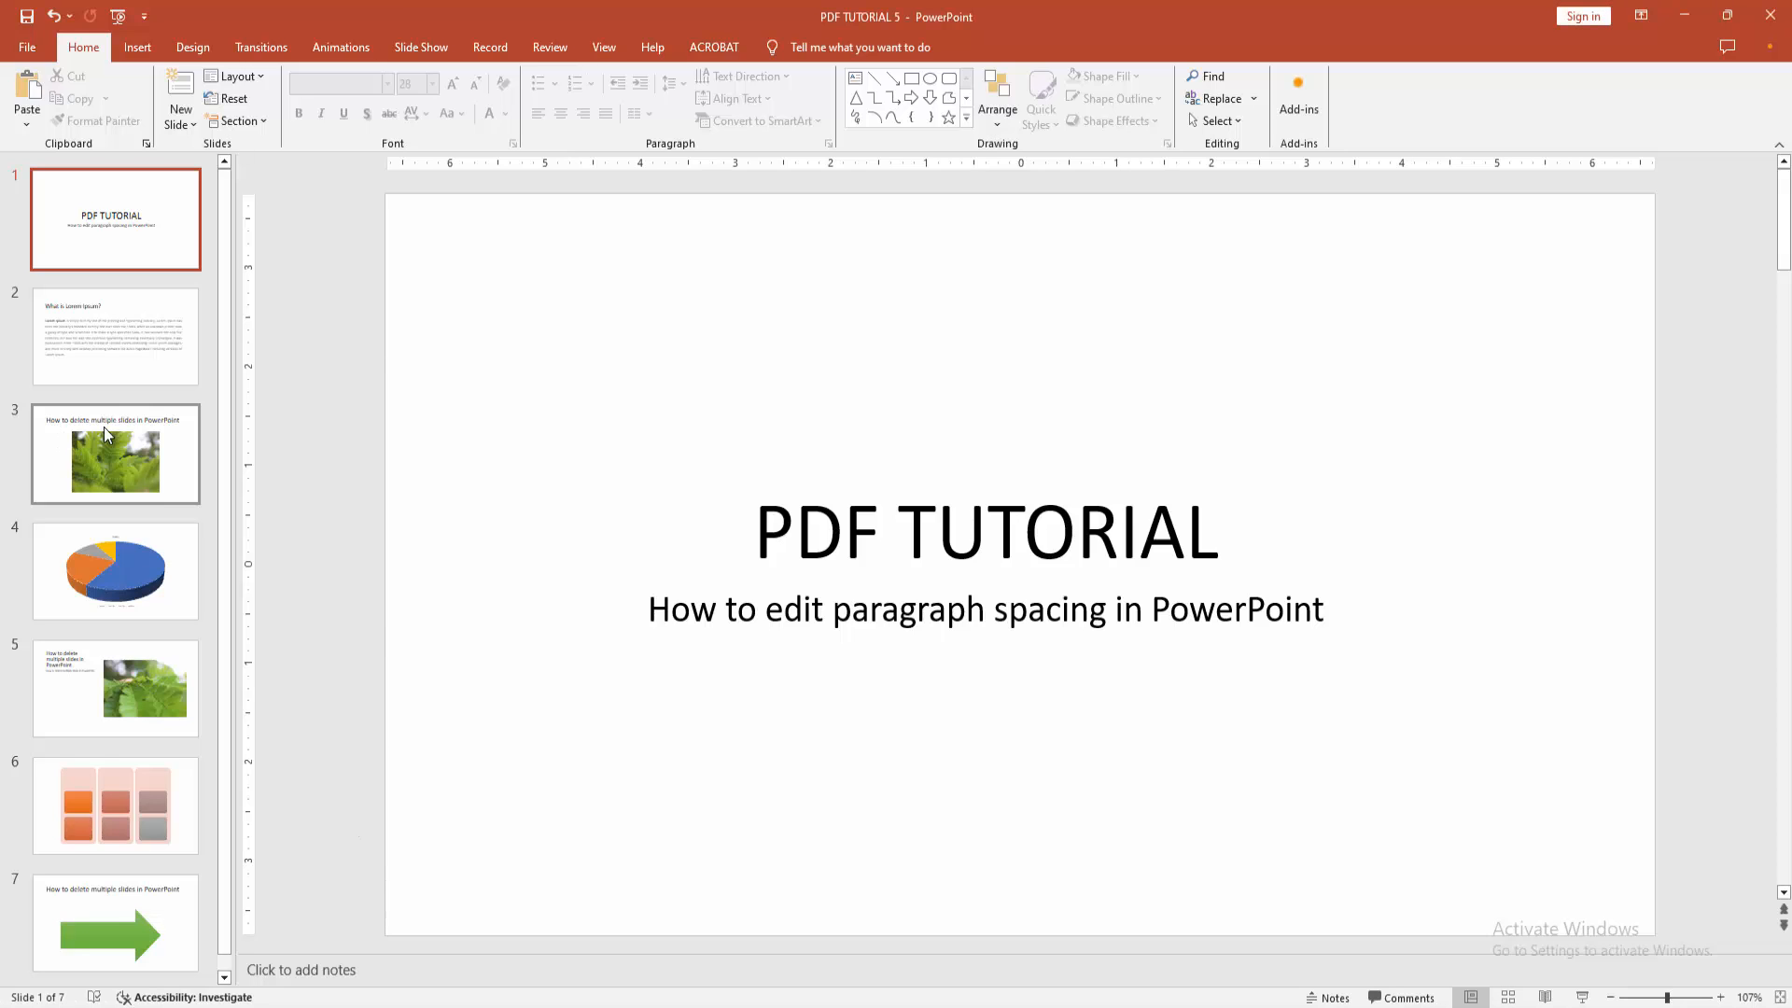
Step: Browse the deck's slide thumbnails and land on slide 2, the Lorem Ipsum slide
click(116, 571)
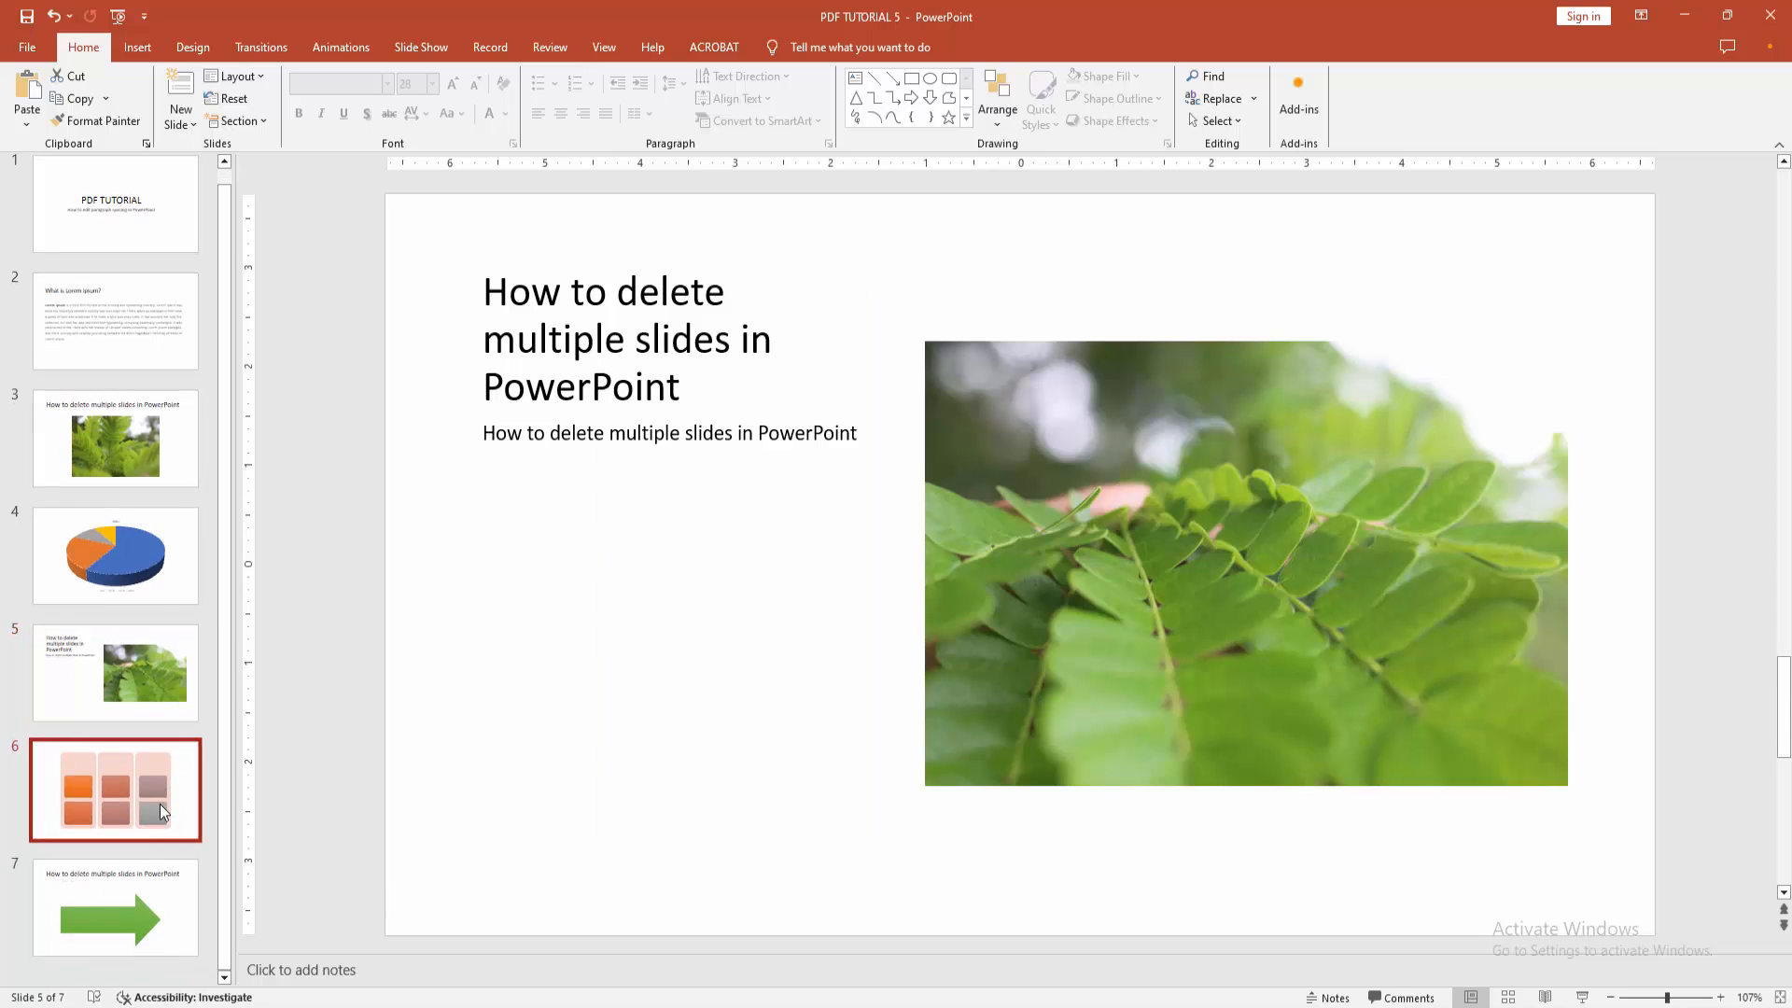
click(114, 556)
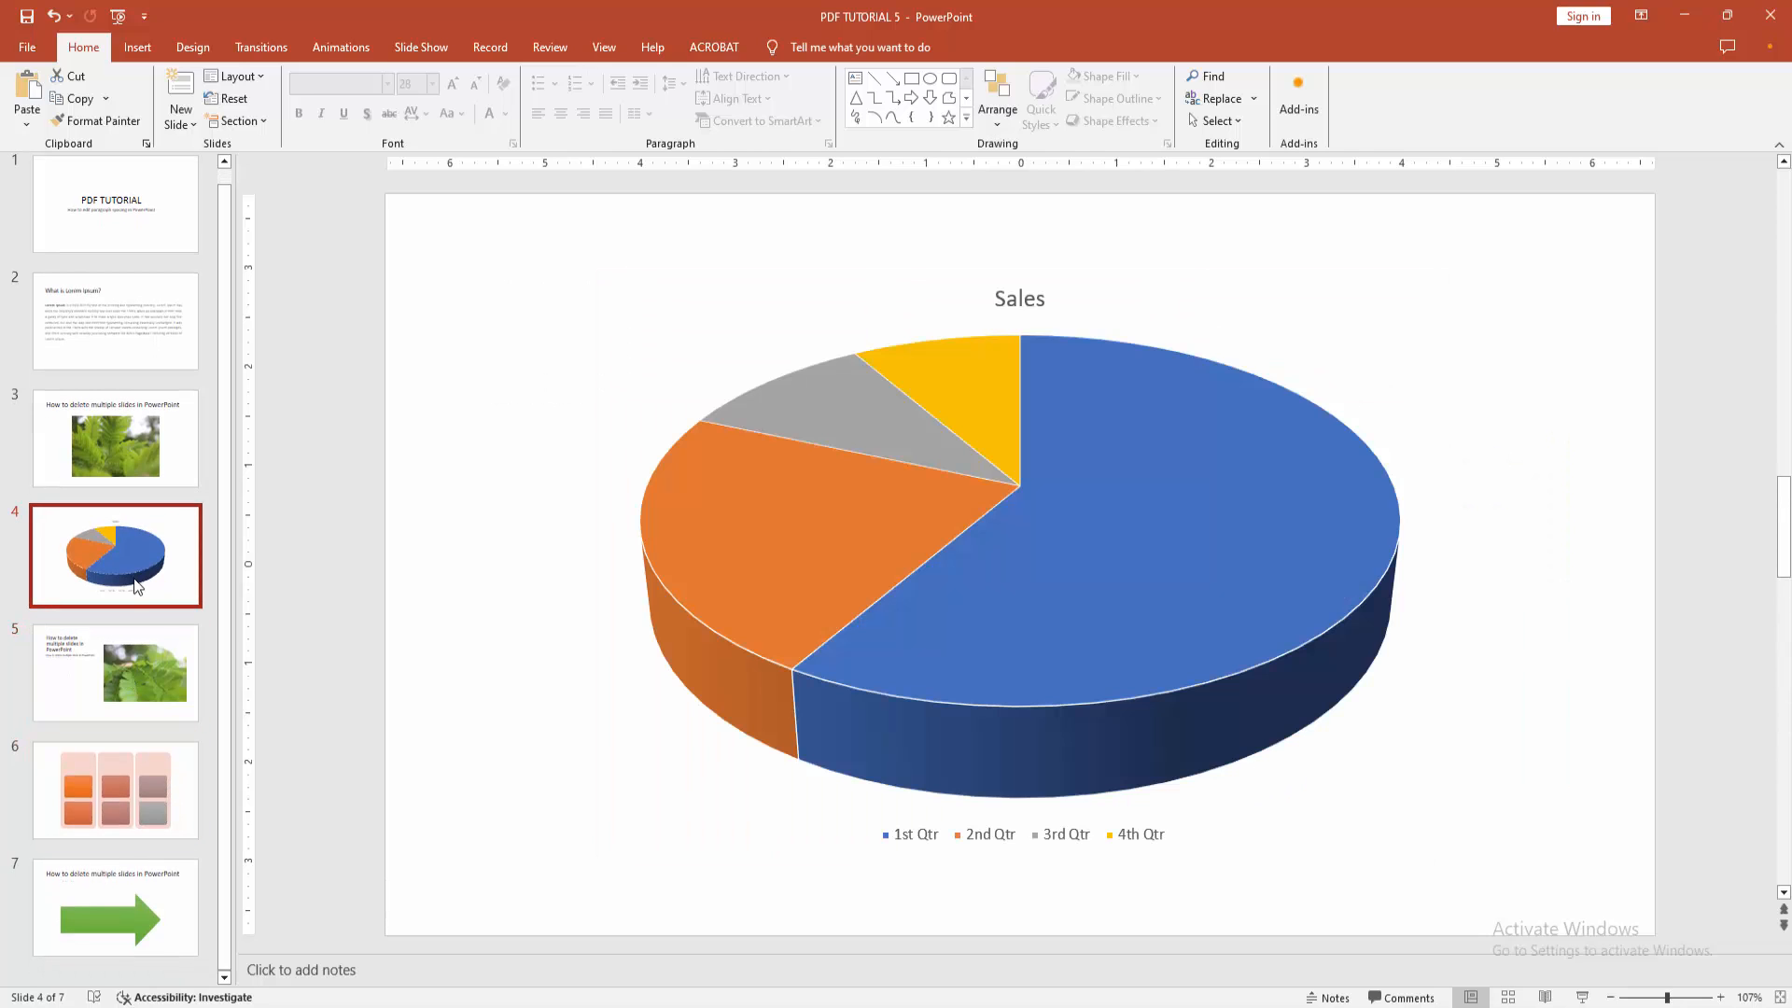
click(114, 320)
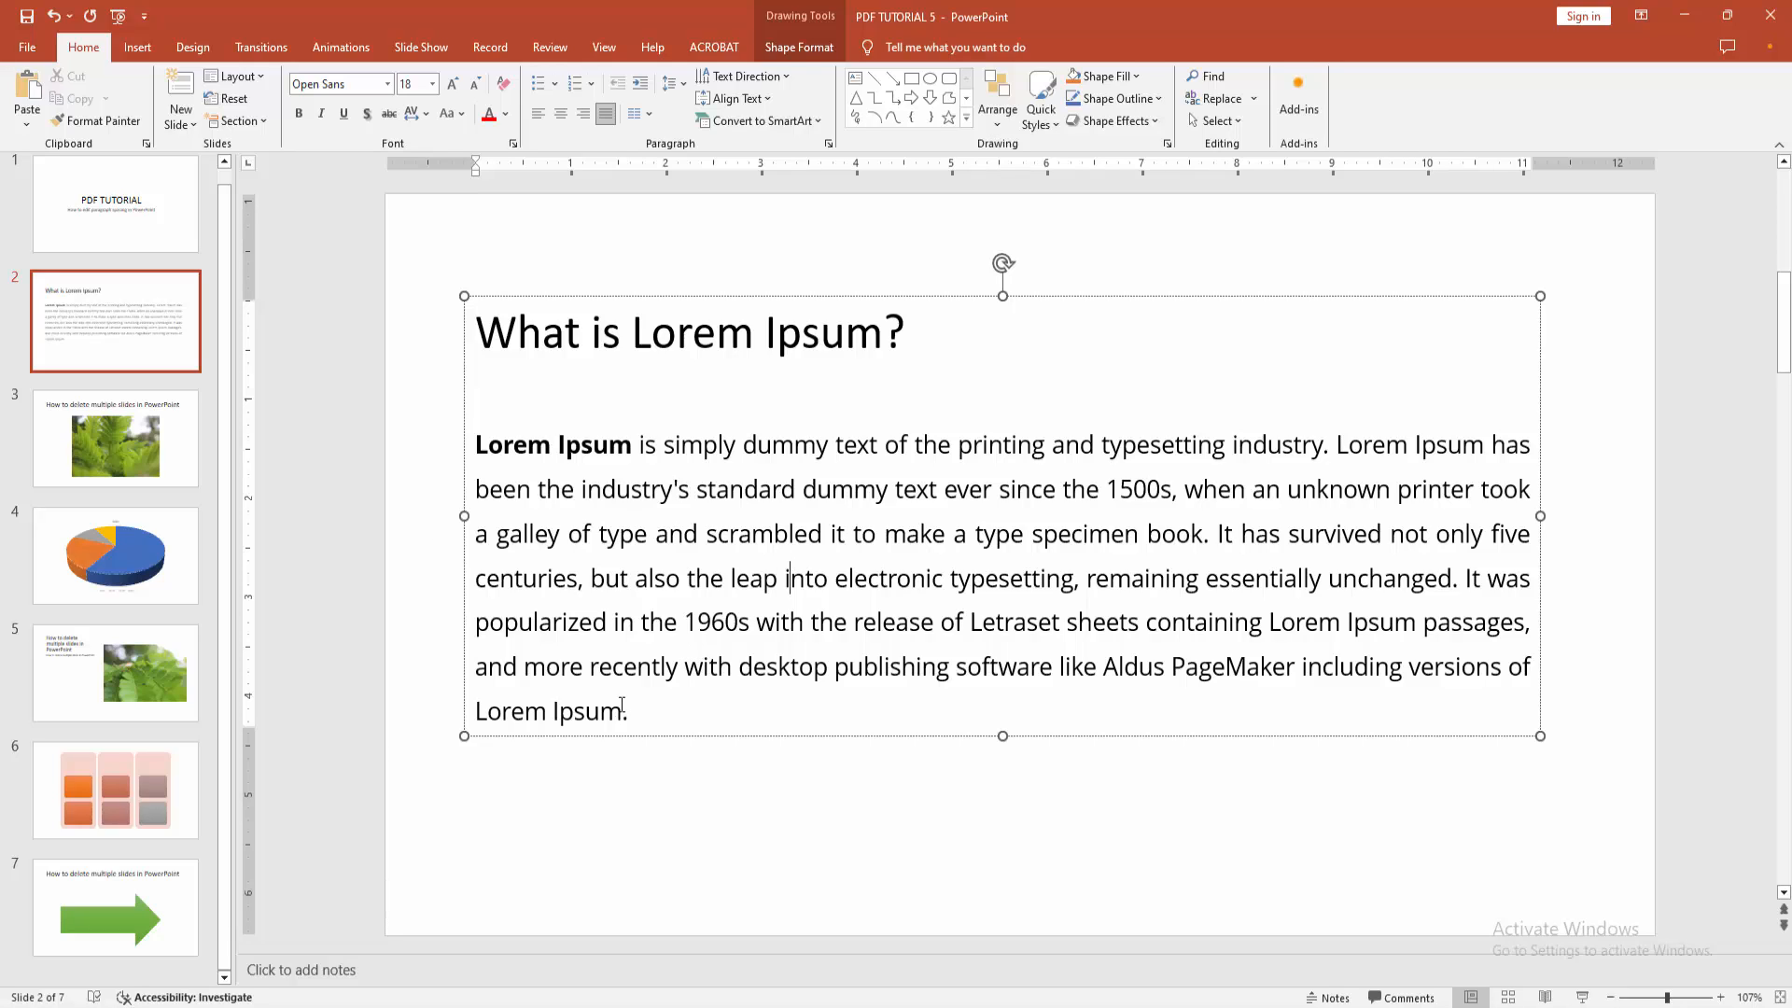
mouse_move(644, 711)
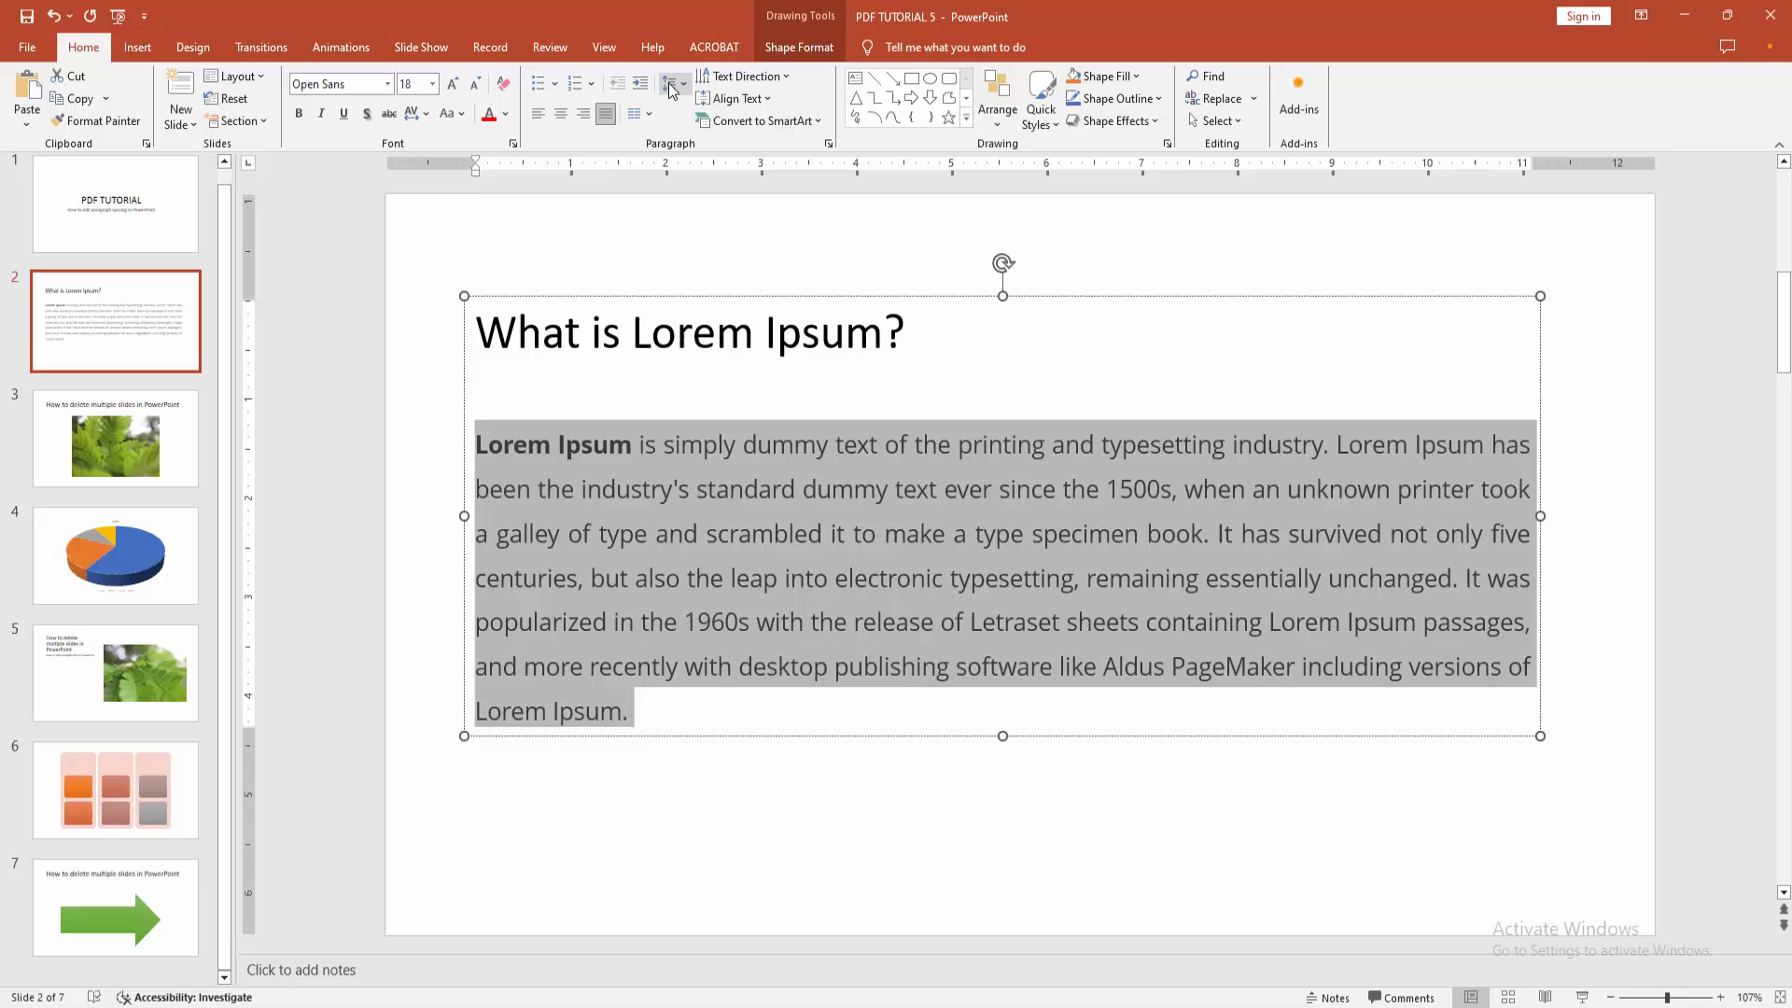
Step: Show the Line Spacing choices for the selected Lorem Ipsum paragraph (currently 1.5)
click(672, 84)
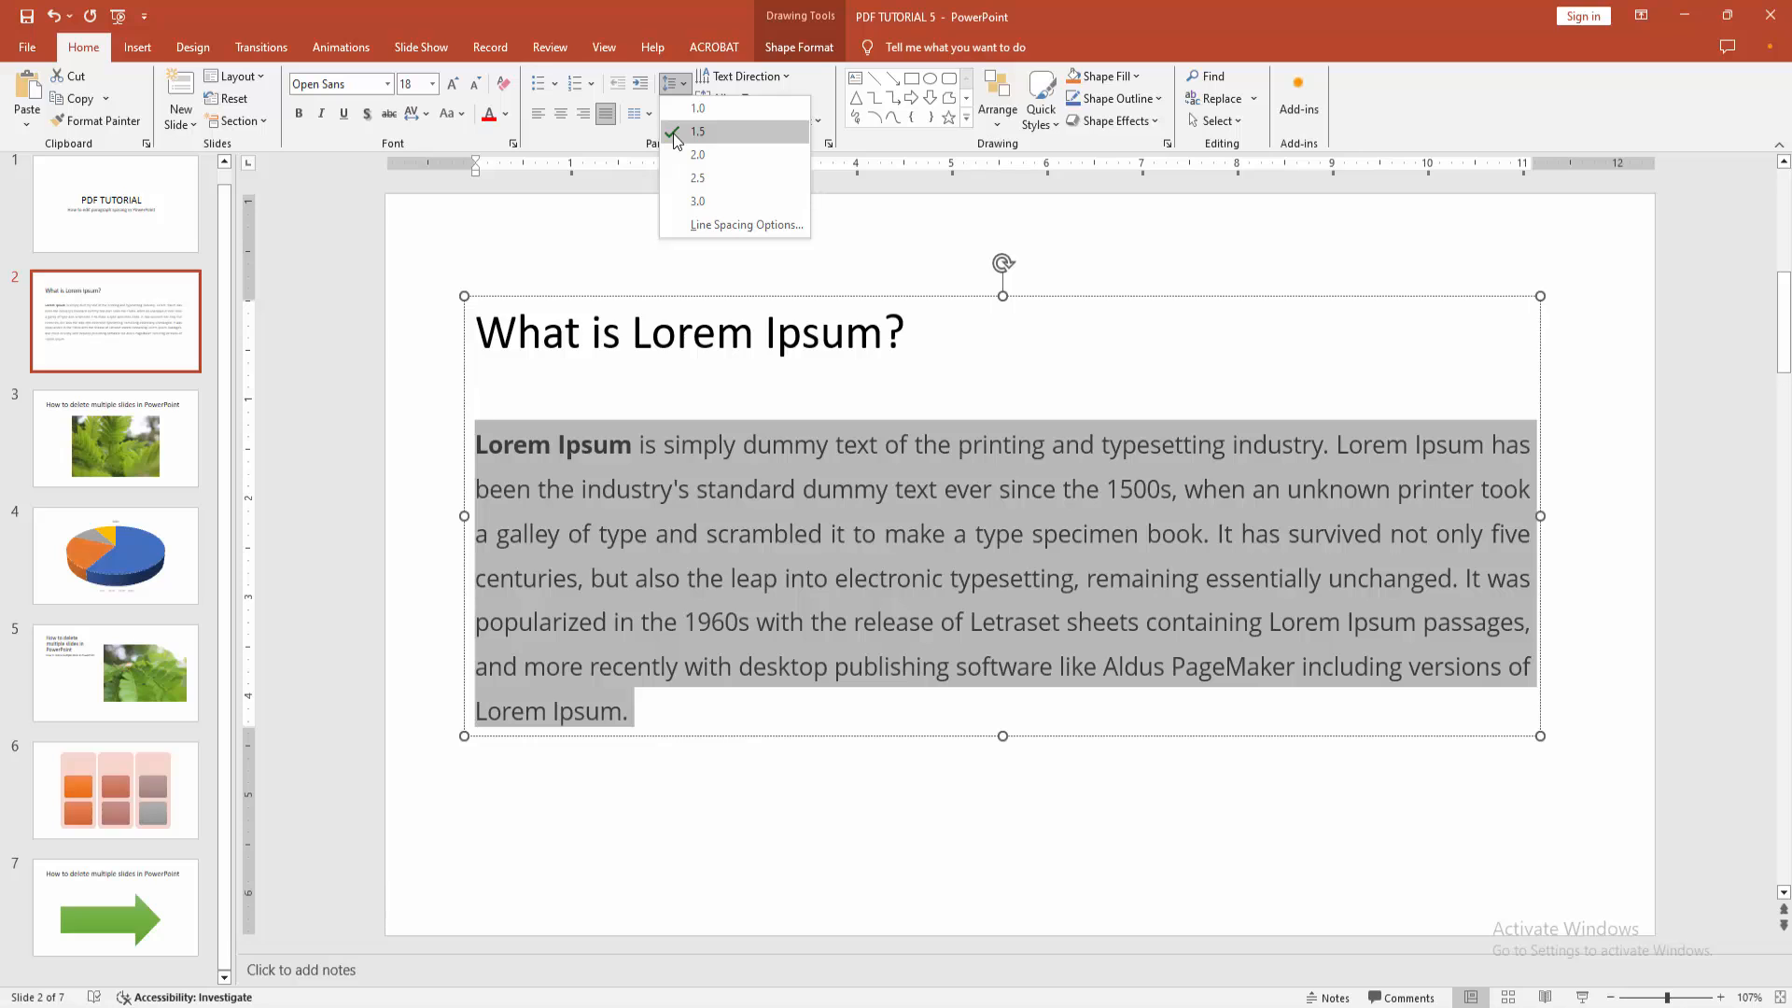
mouse_move(685, 149)
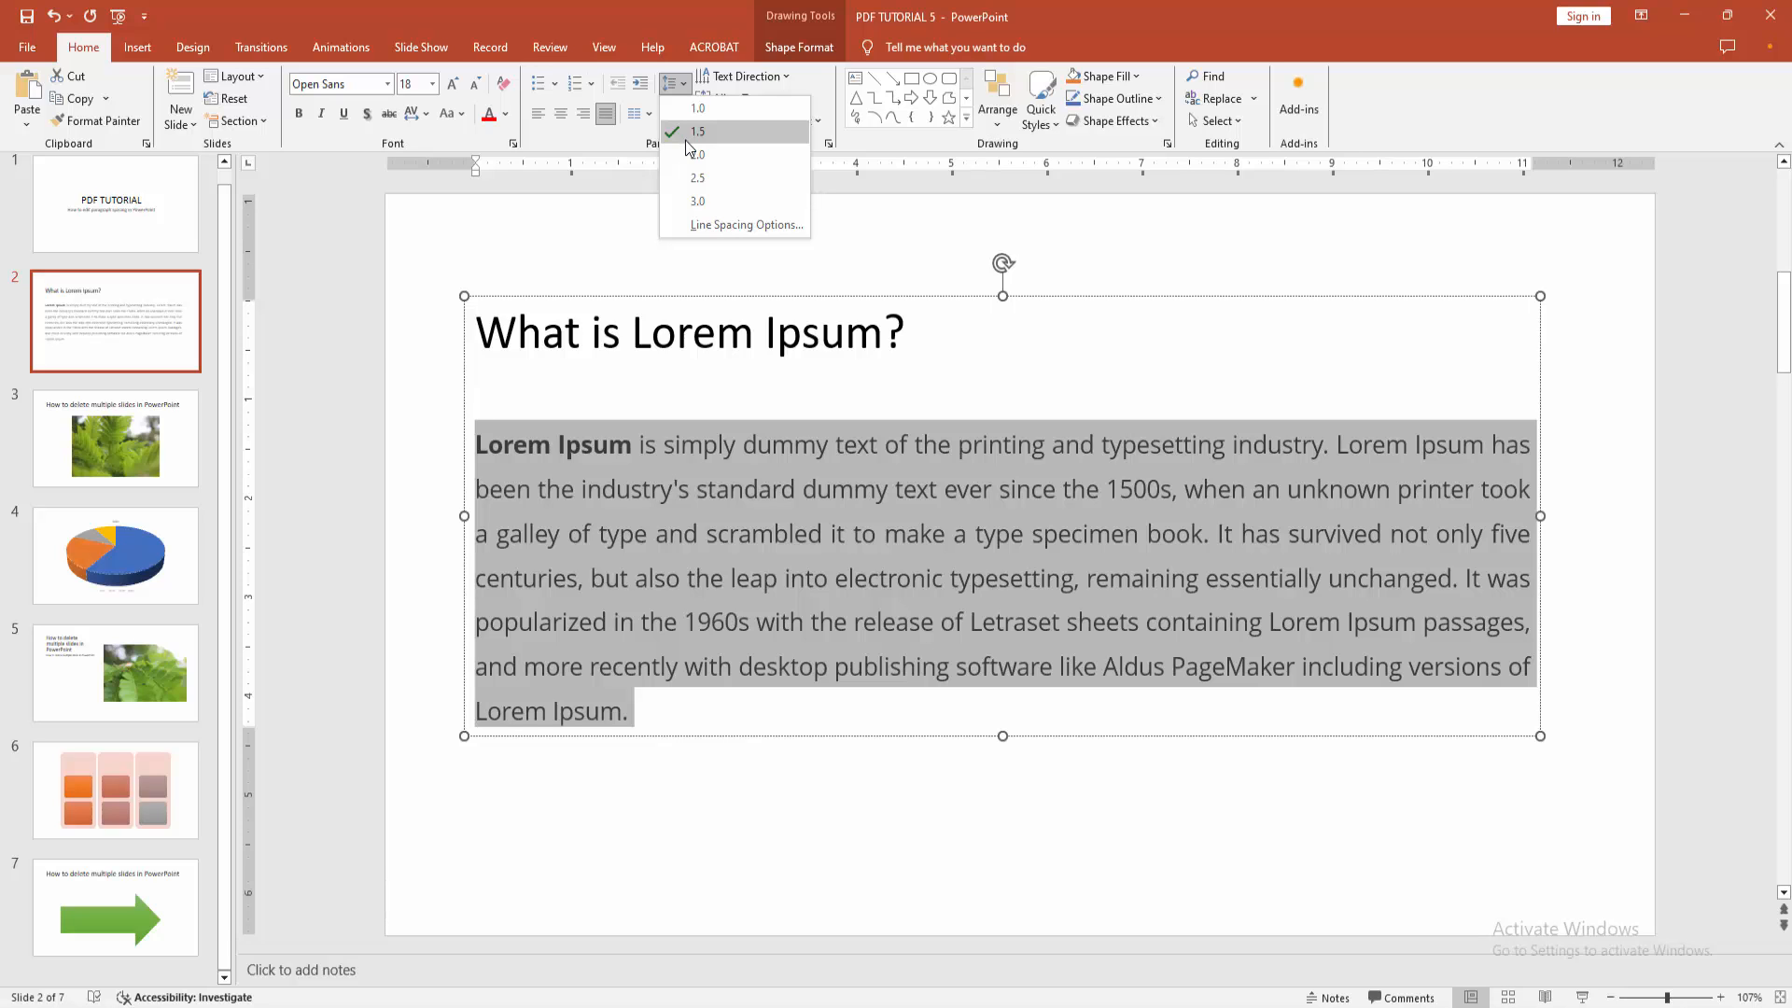
Step: Try 1.5 line spacing on the paragraph, then bring up the full Paragraph spacing settings
click(698, 153)
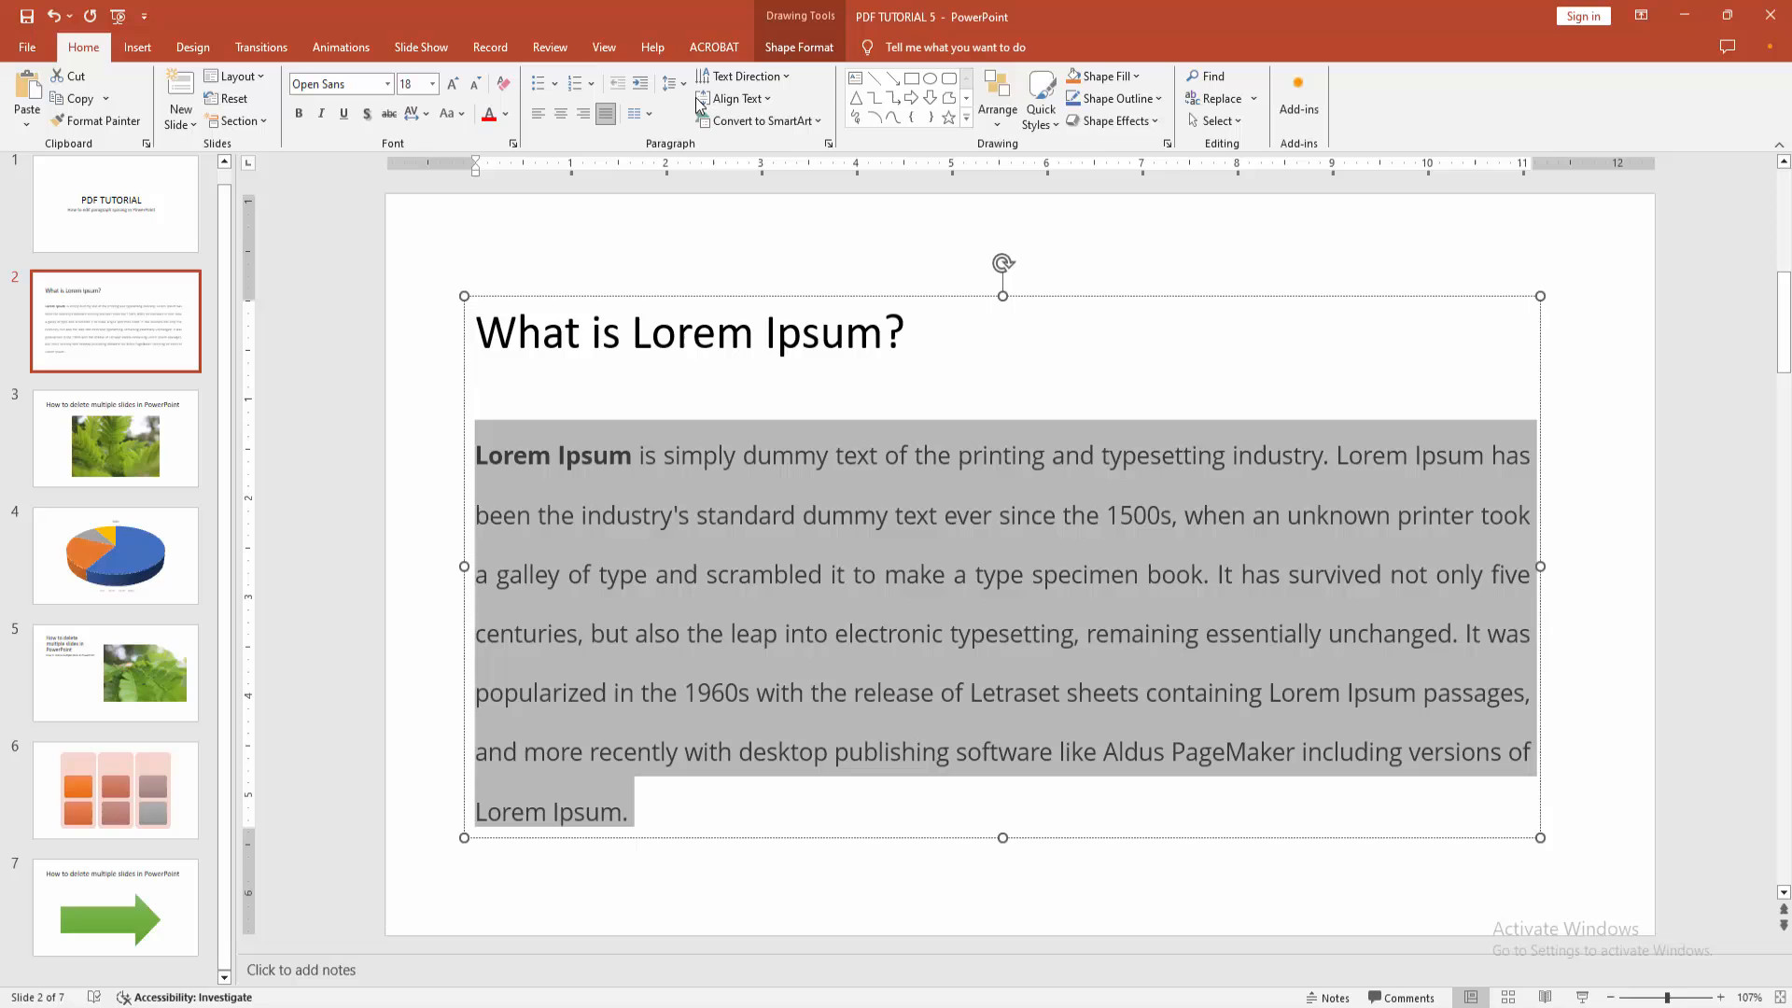
click(672, 77)
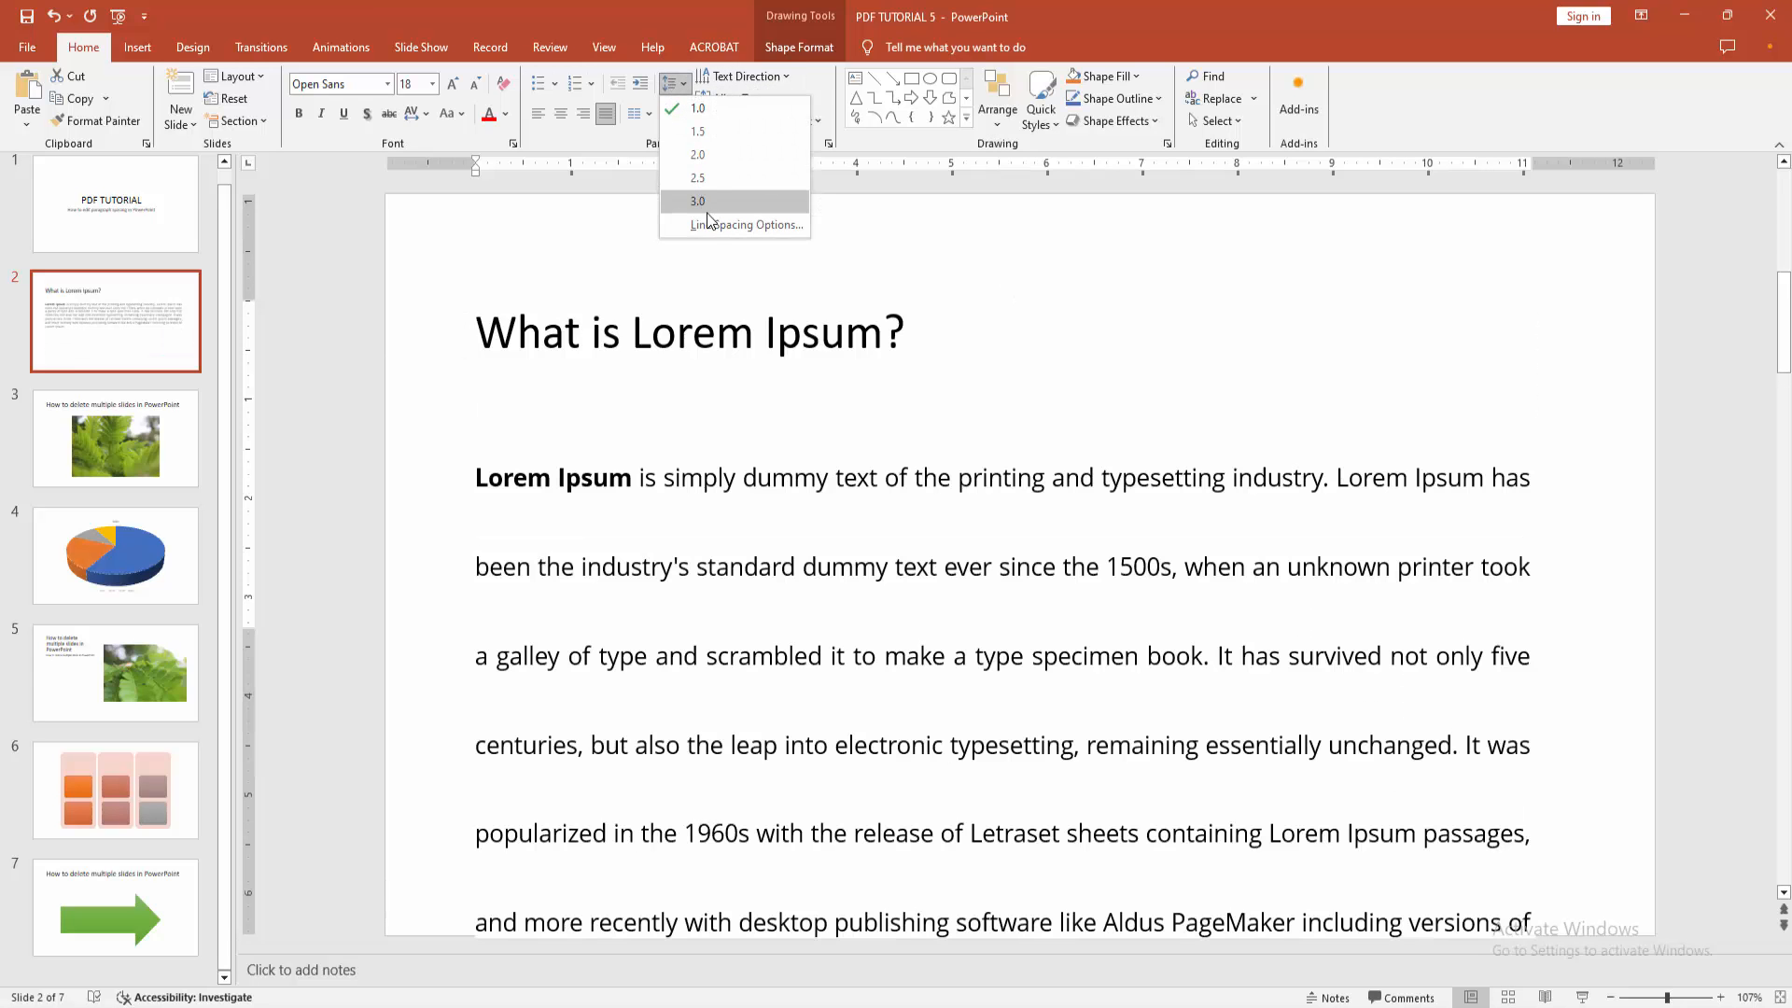
click(747, 224)
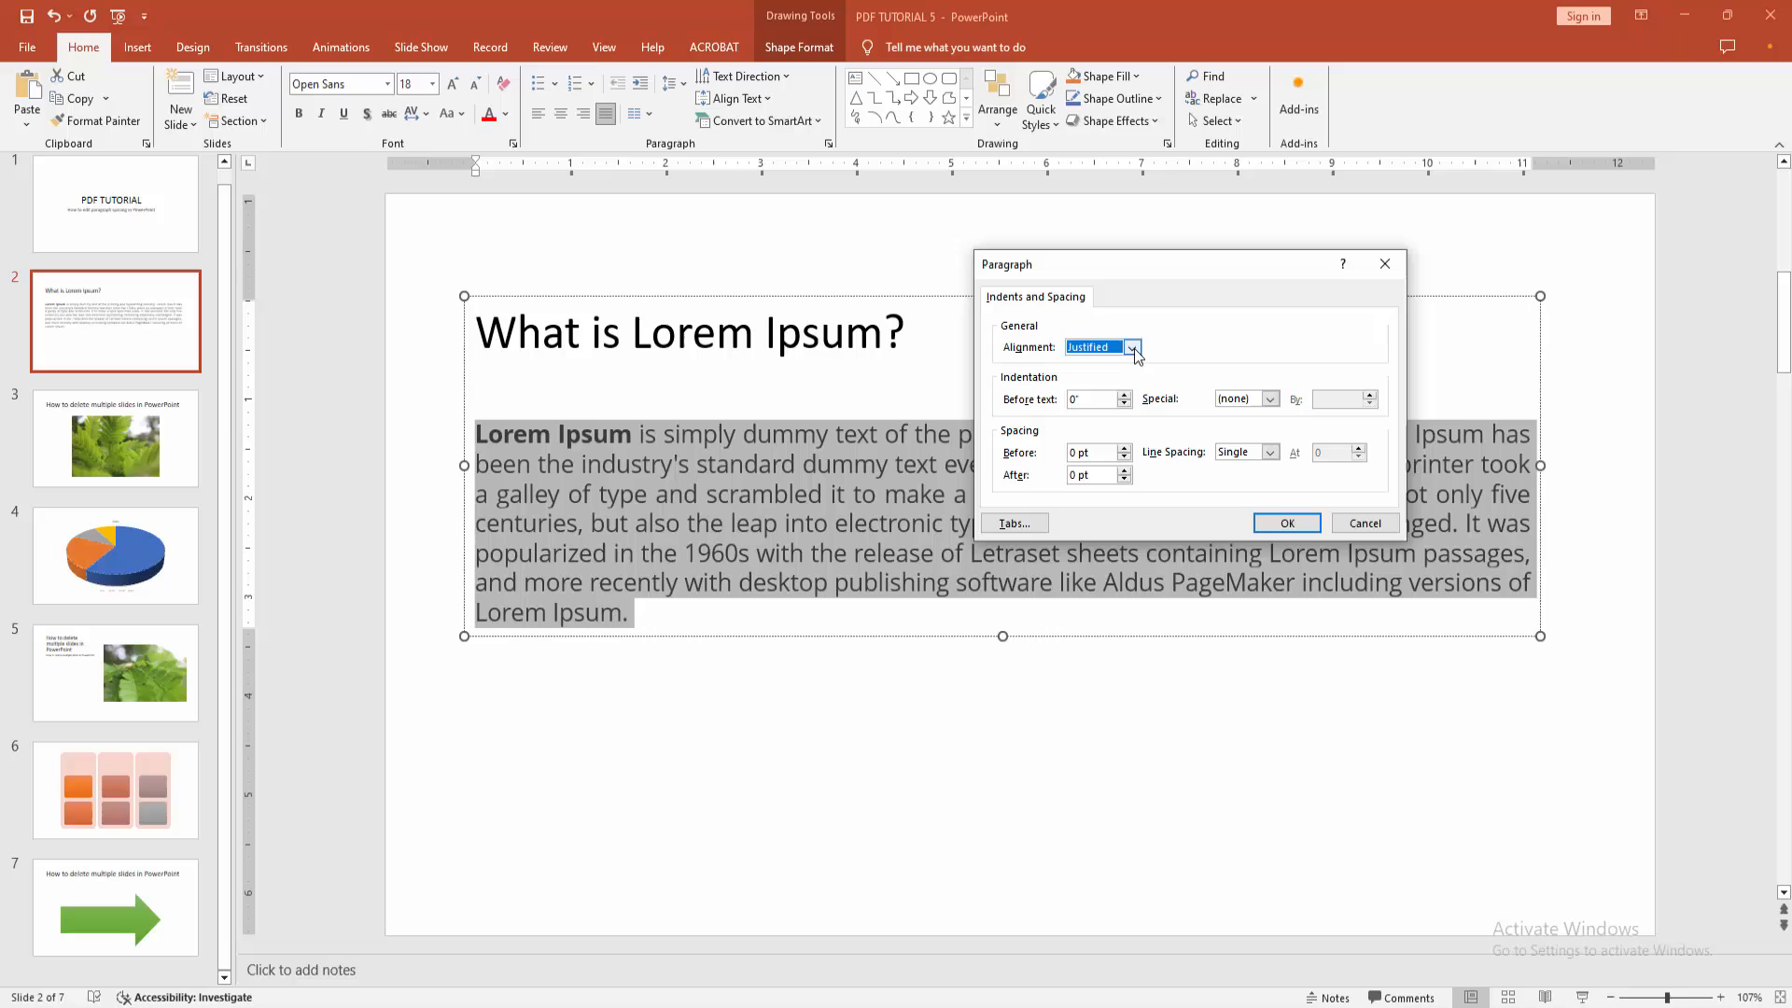
mouse_move(1109, 526)
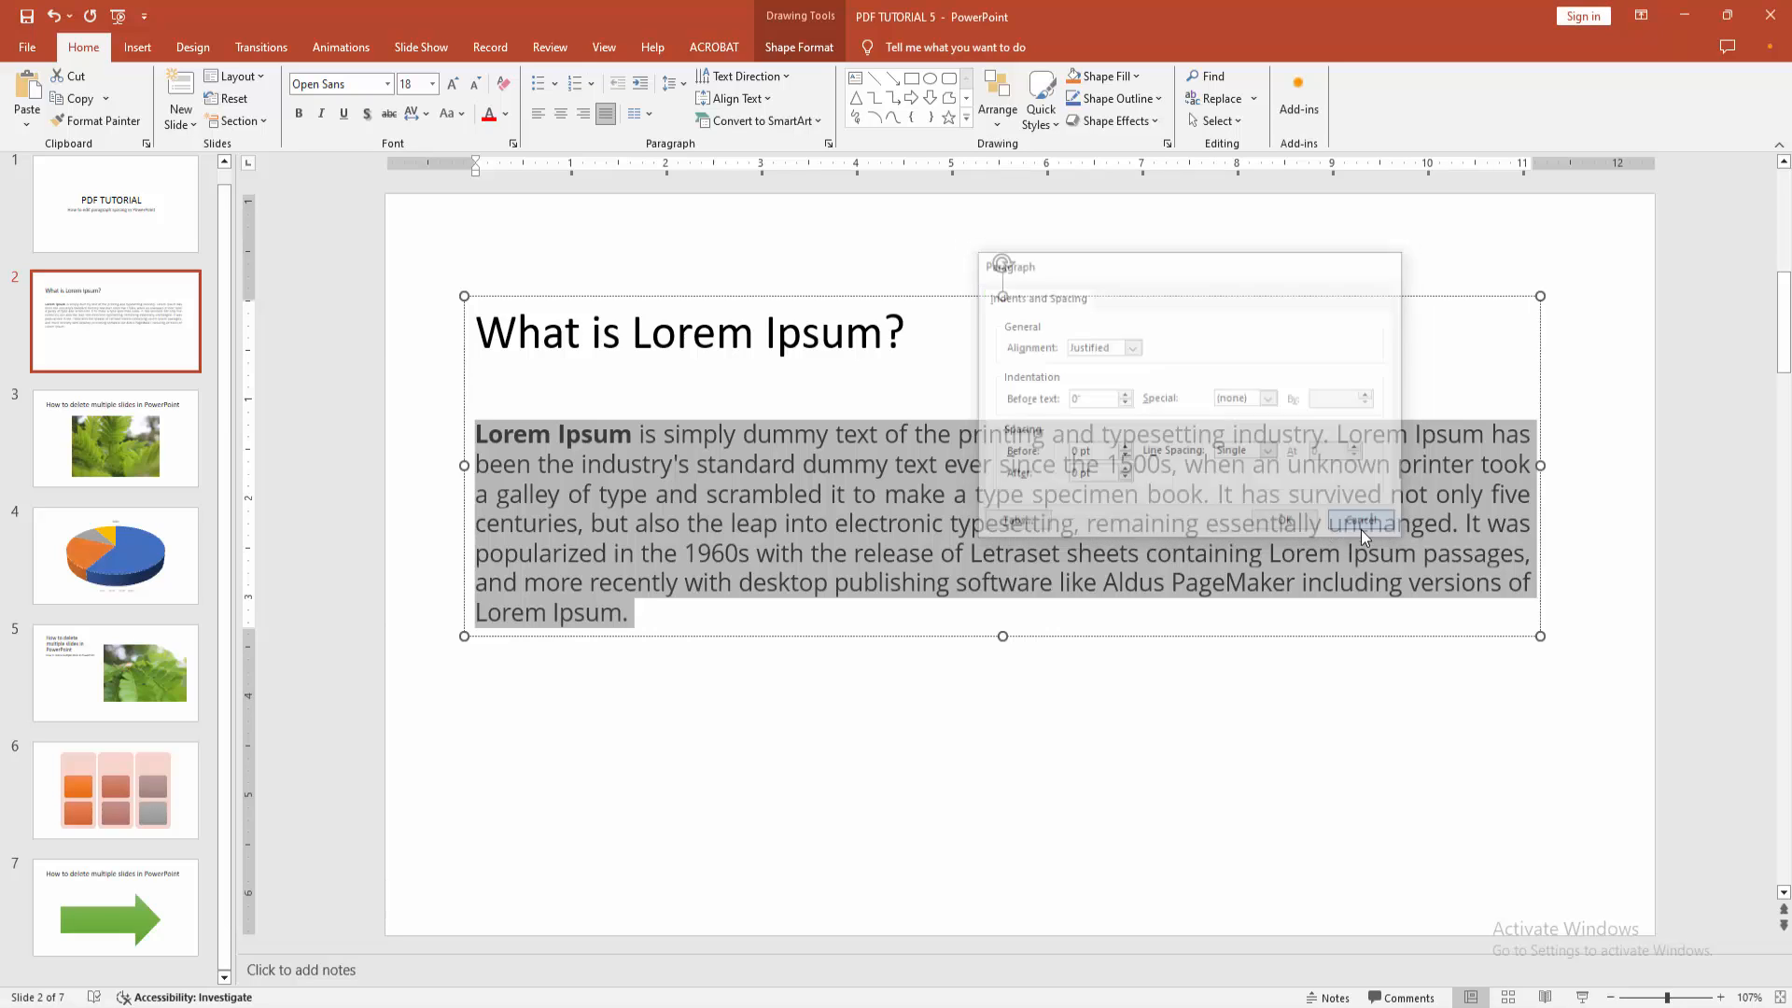
Step: Cancel the Paragraph settings unchanged and show the Line Spacing choices again
click(672, 82)
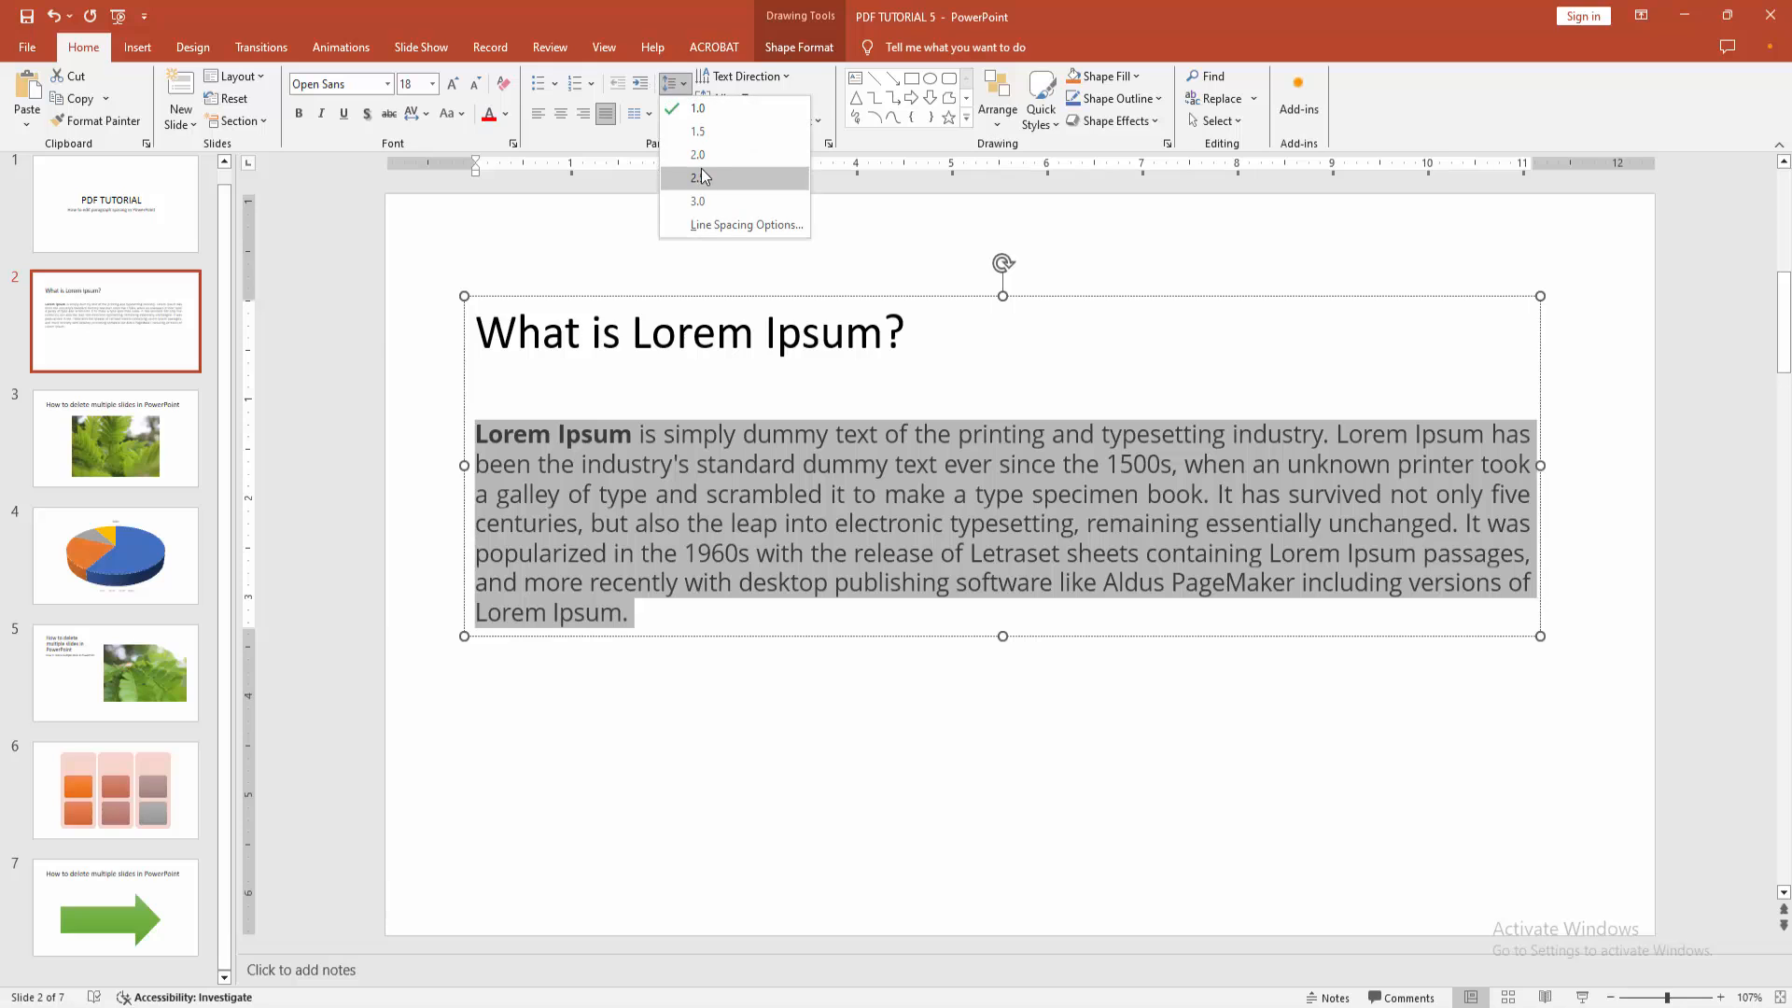
Step: Apply 2.0 line spacing to the Lorem Ipsum paragraph and deselect the text box
click(698, 155)
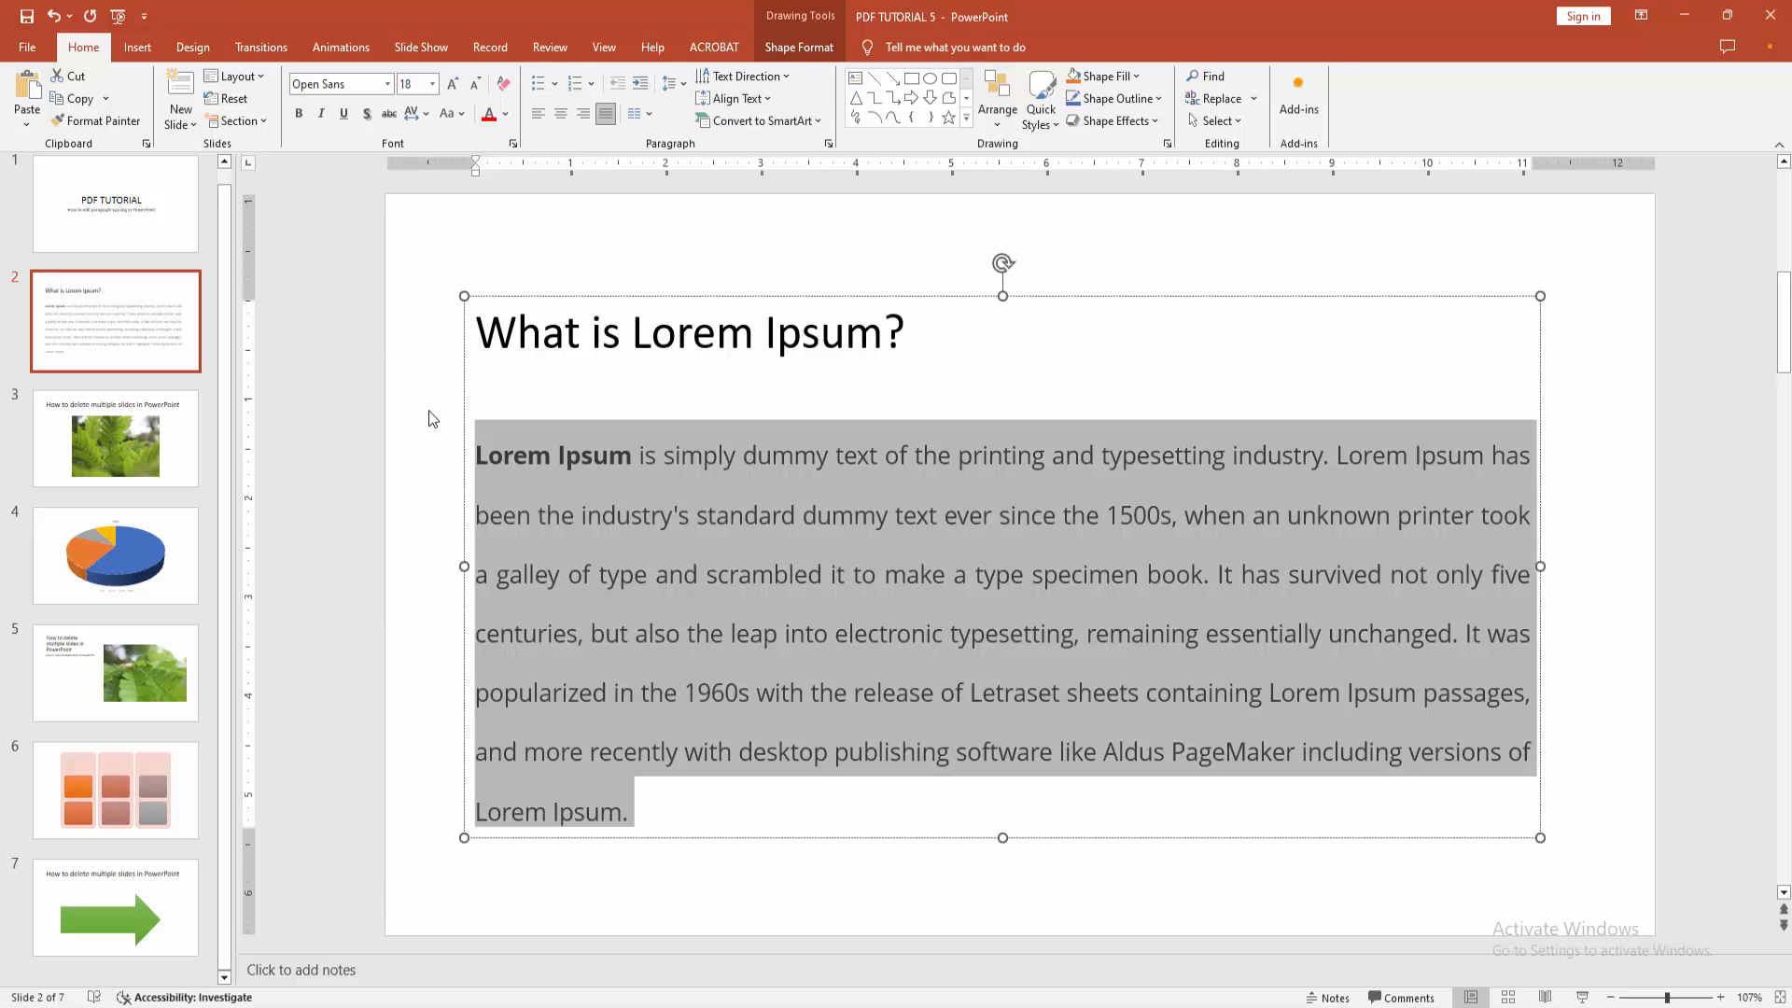
click(423, 418)
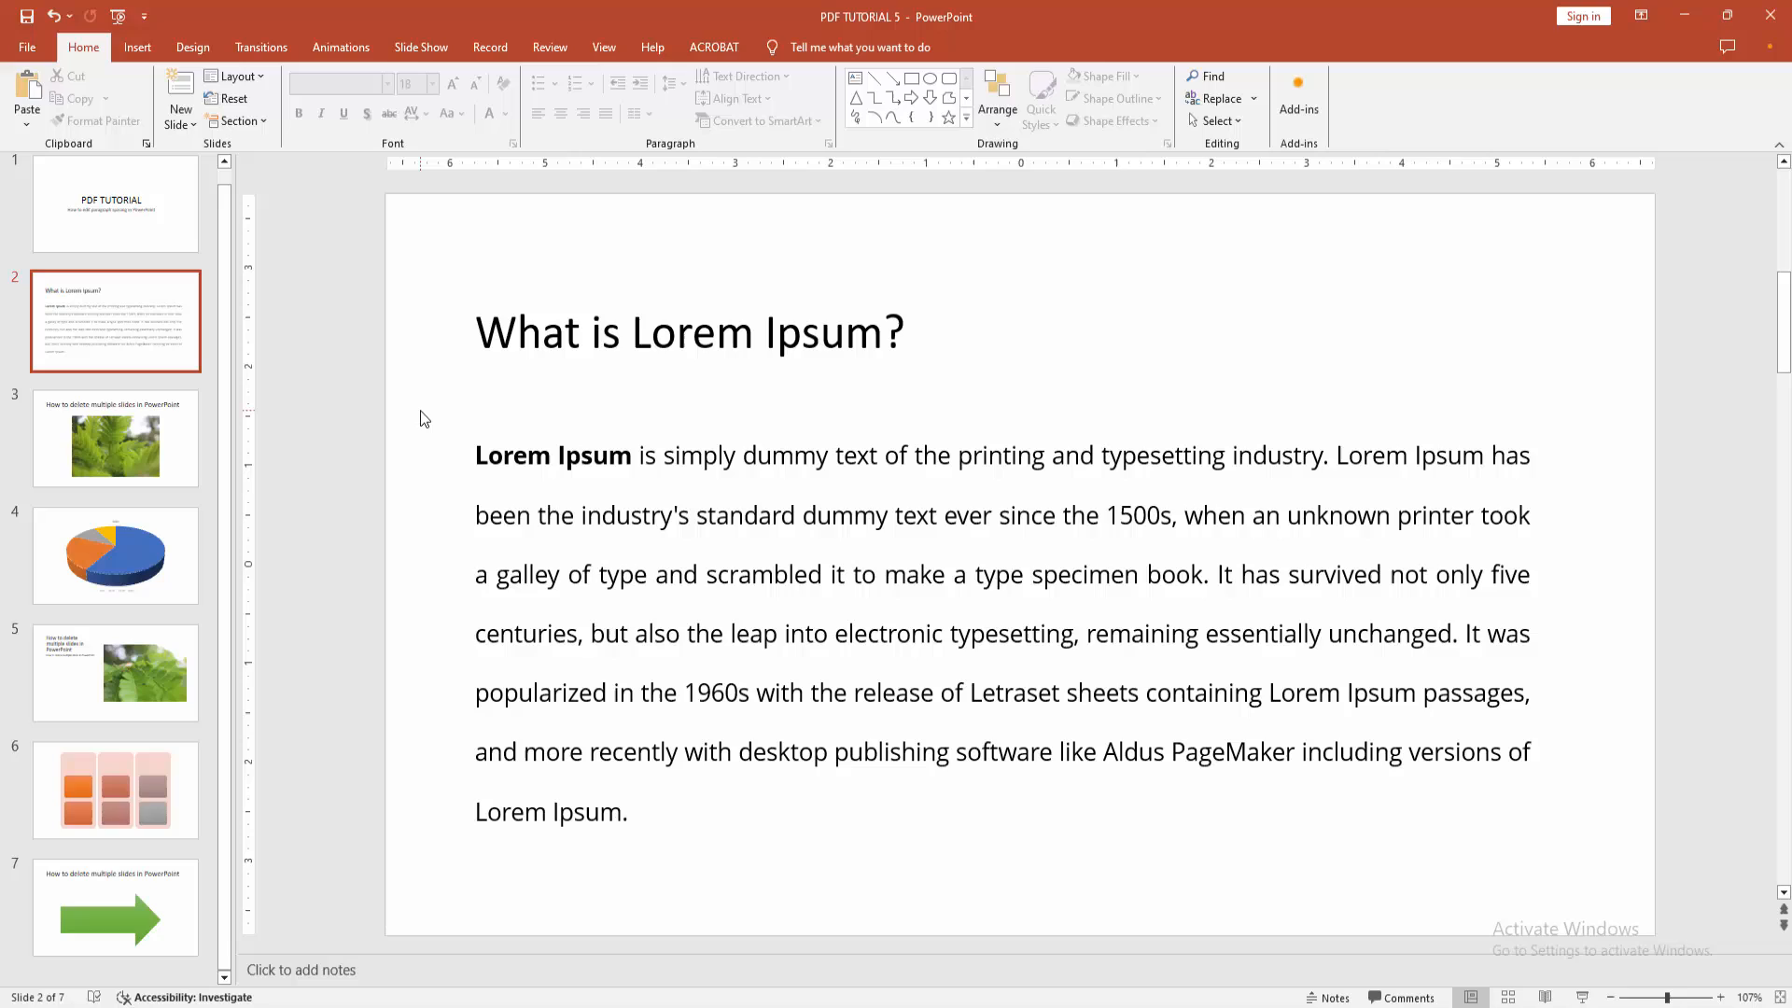